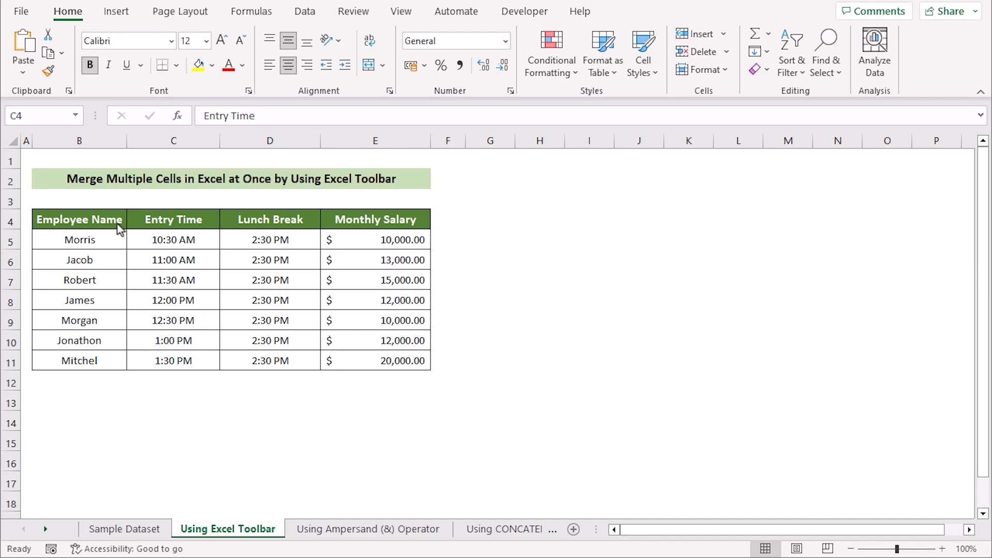
- Look over the Employee Name, Entry Time and Monthly Salary columns, then select the first Lunch Break time
click(79, 219)
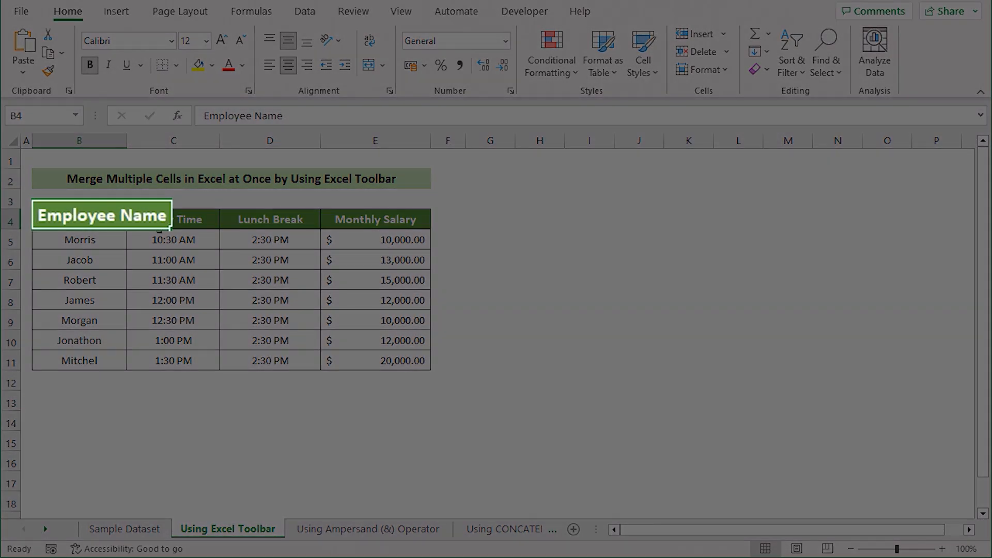
click(270, 220)
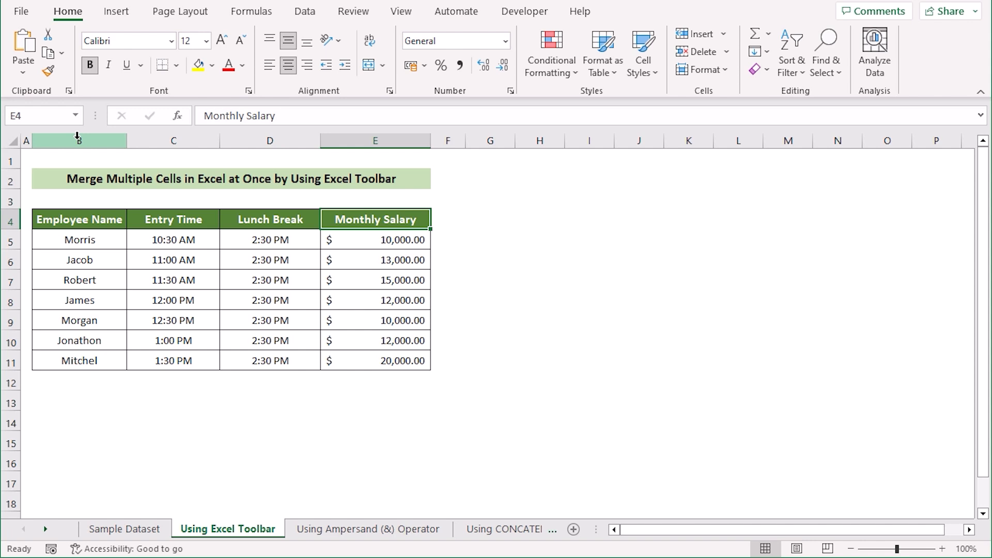
click(172, 141)
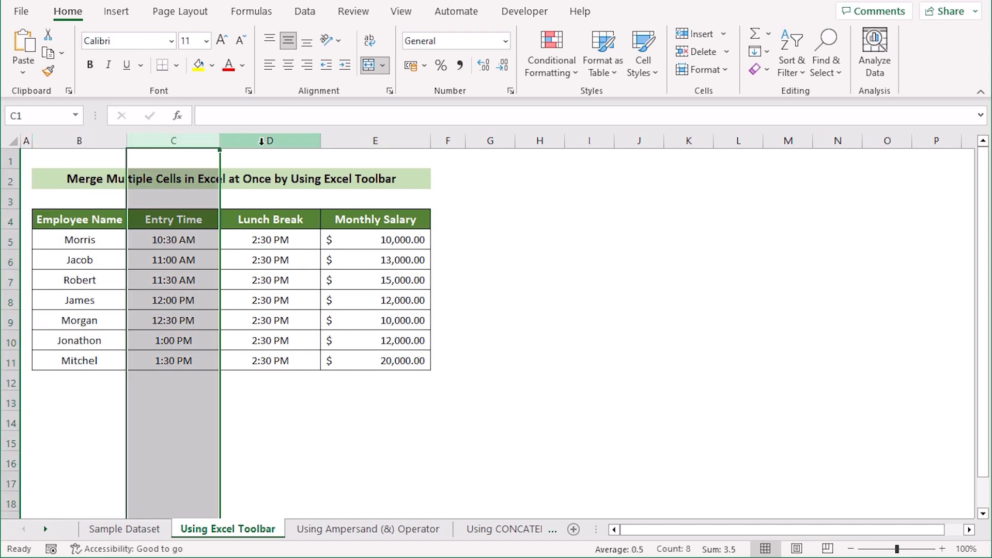
click(374, 139)
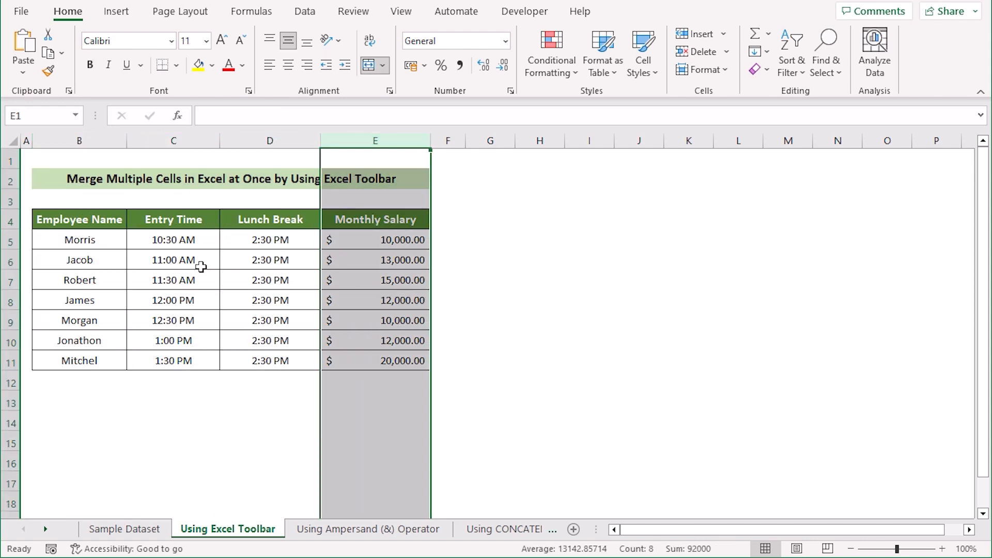
click(270, 239)
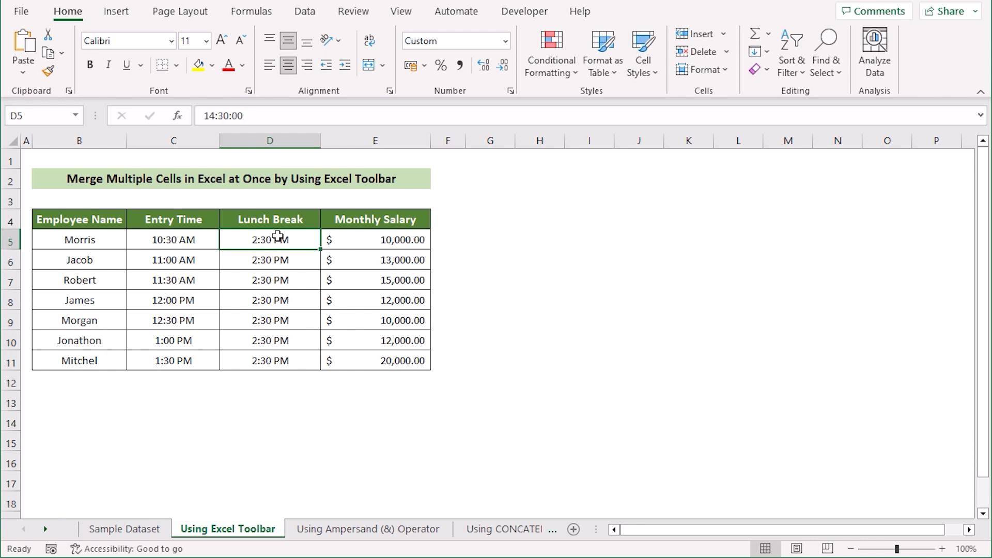
mouse_move(279, 361)
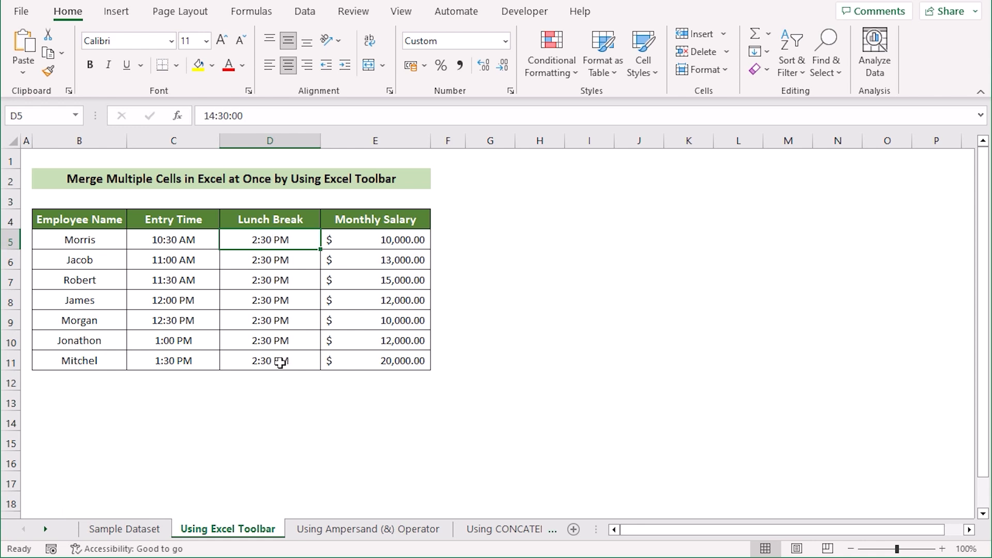
mouse_move(335, 267)
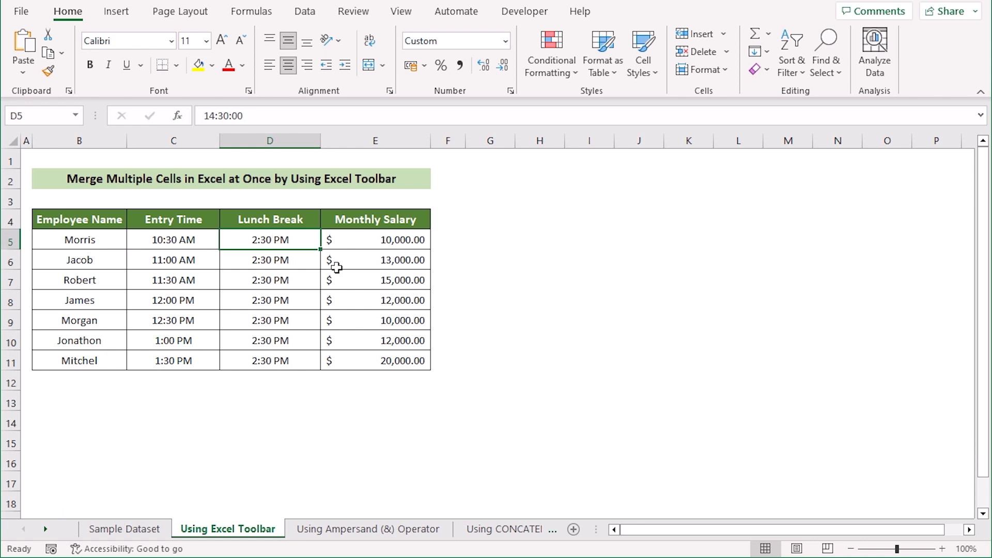
mouse_move(247, 235)
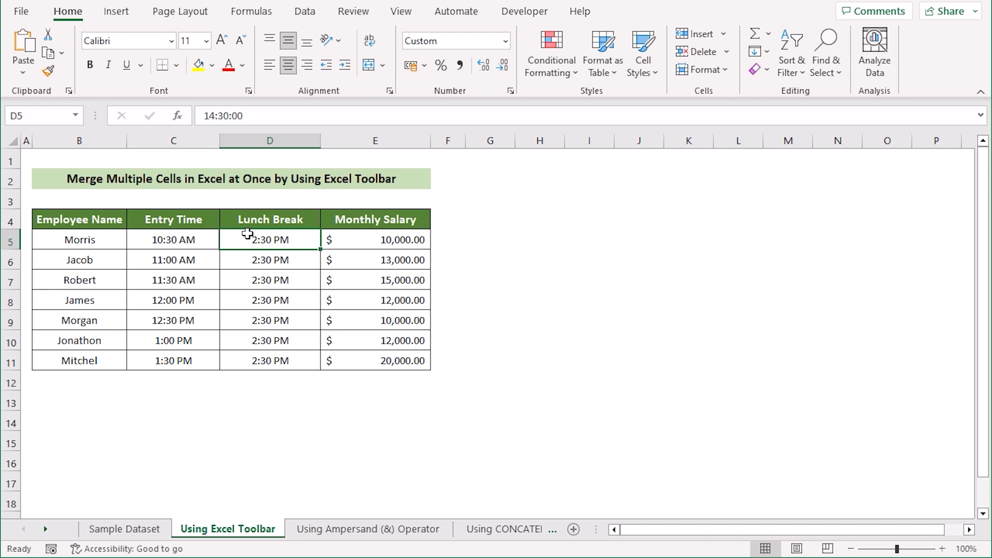
mouse_move(263, 361)
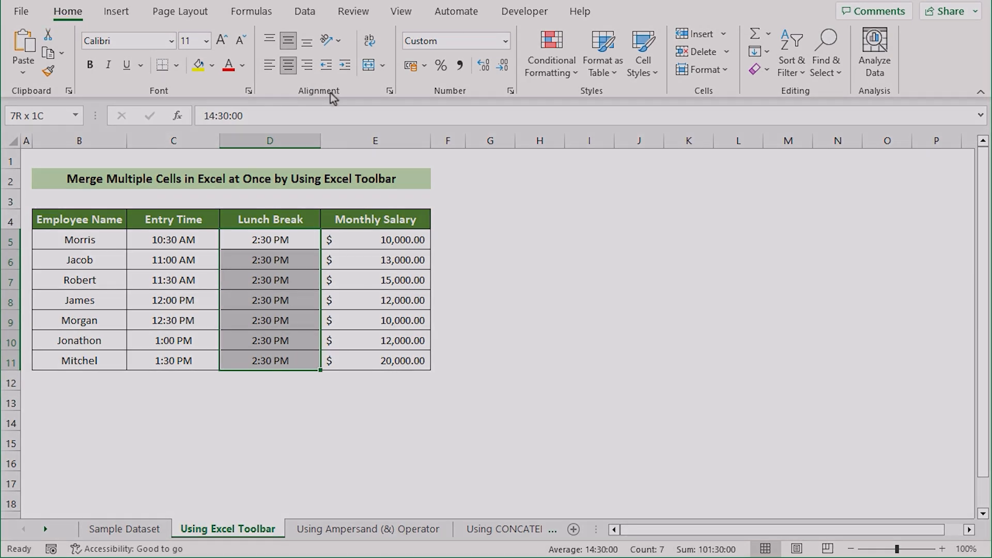
- Merge and centre the seven Lunch Break cells D5:D11 into one showing 2:30 PM, keeping only the top value
click(381, 65)
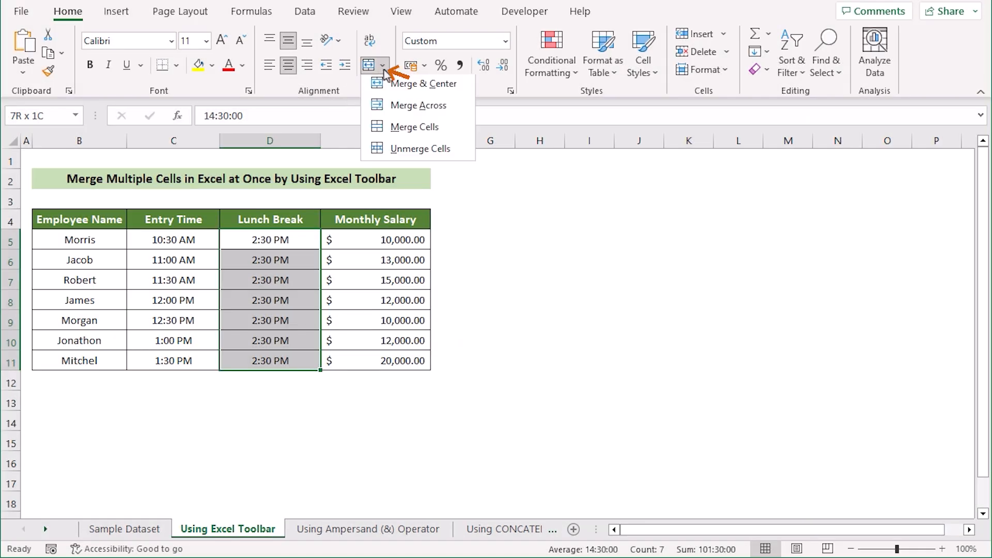
mouse_move(424, 85)
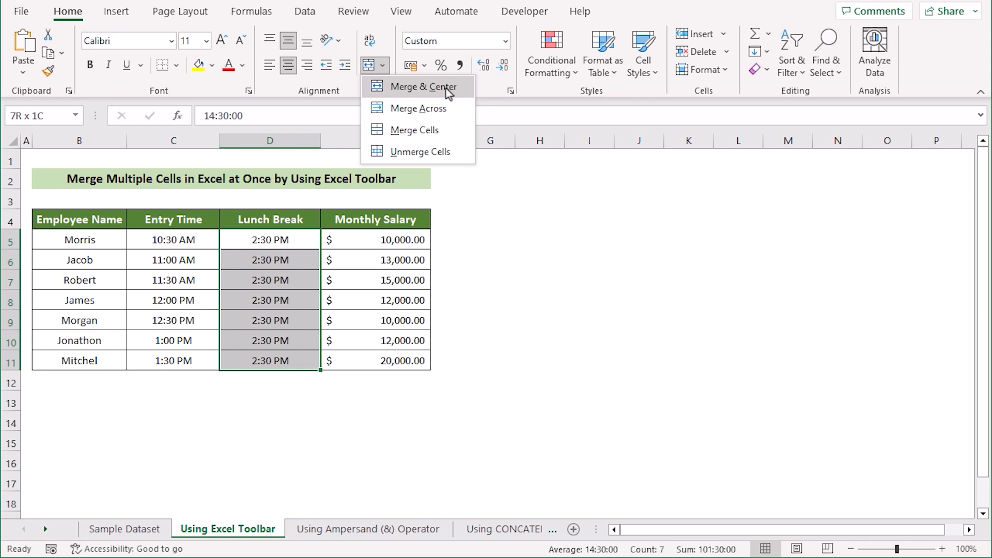
click(420, 87)
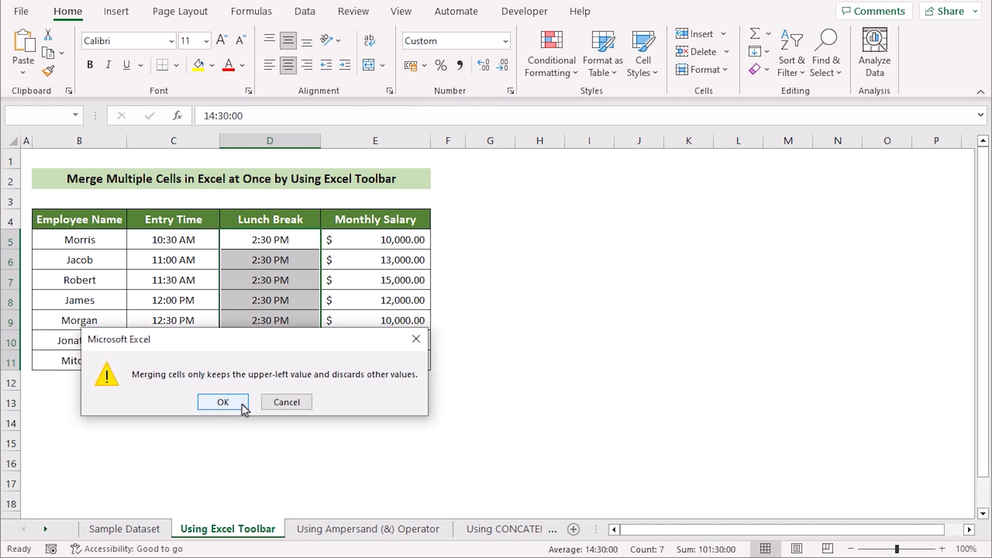
click(222, 402)
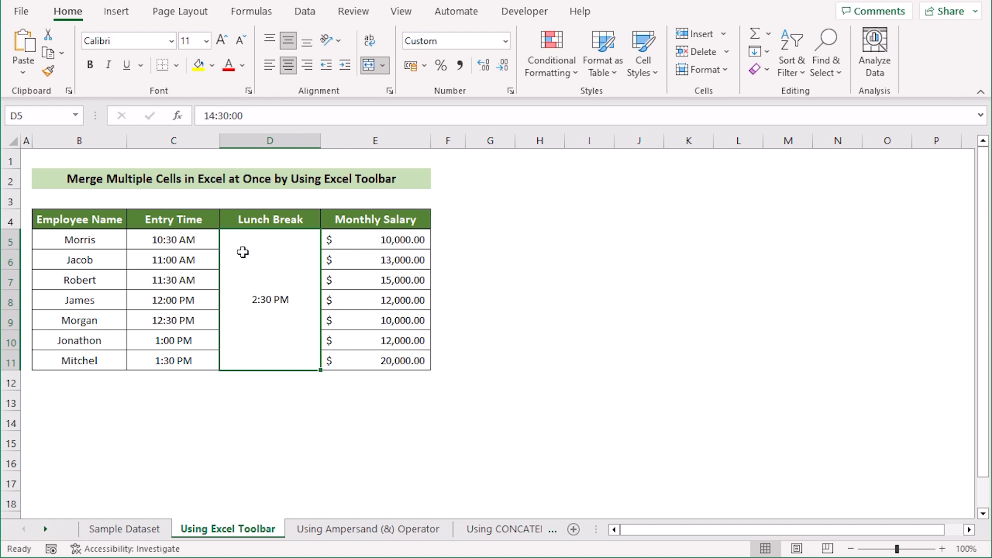
mouse_move(266, 277)
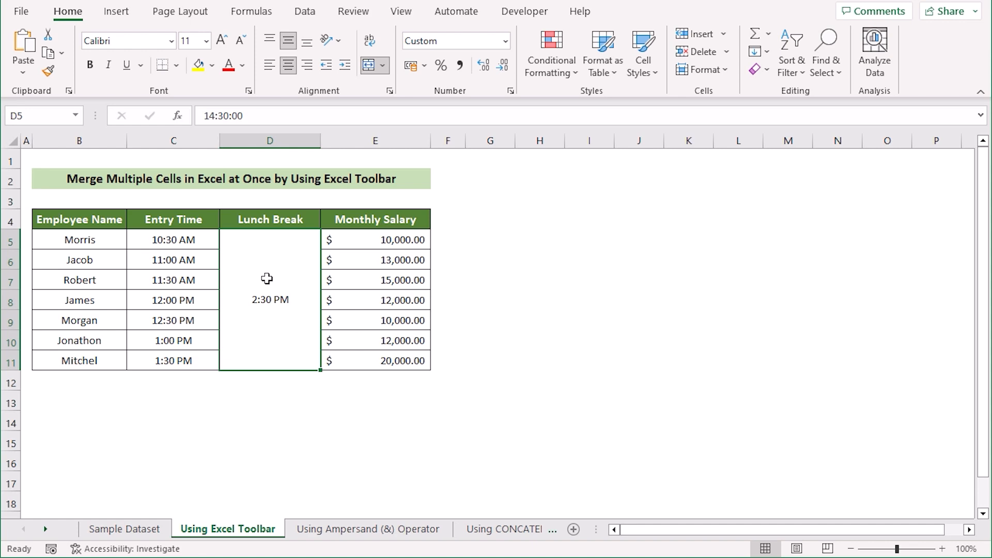
mouse_move(426, 315)
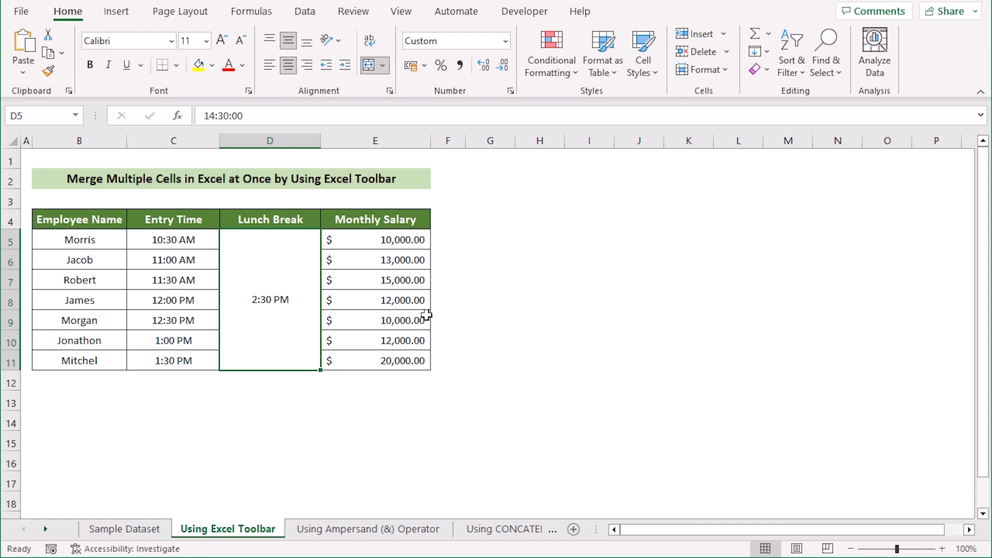
mouse_move(246, 297)
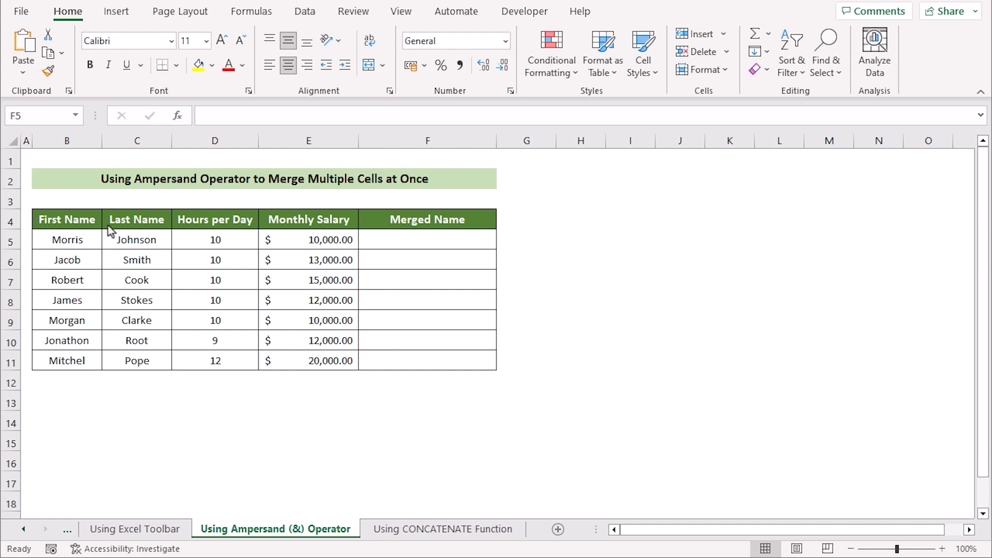
mouse_move(111, 223)
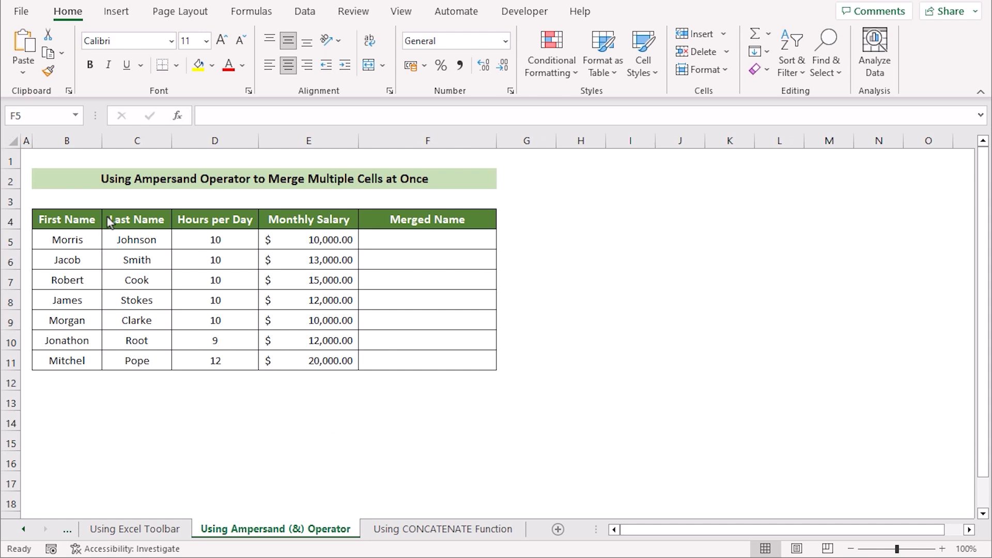
mouse_move(92, 223)
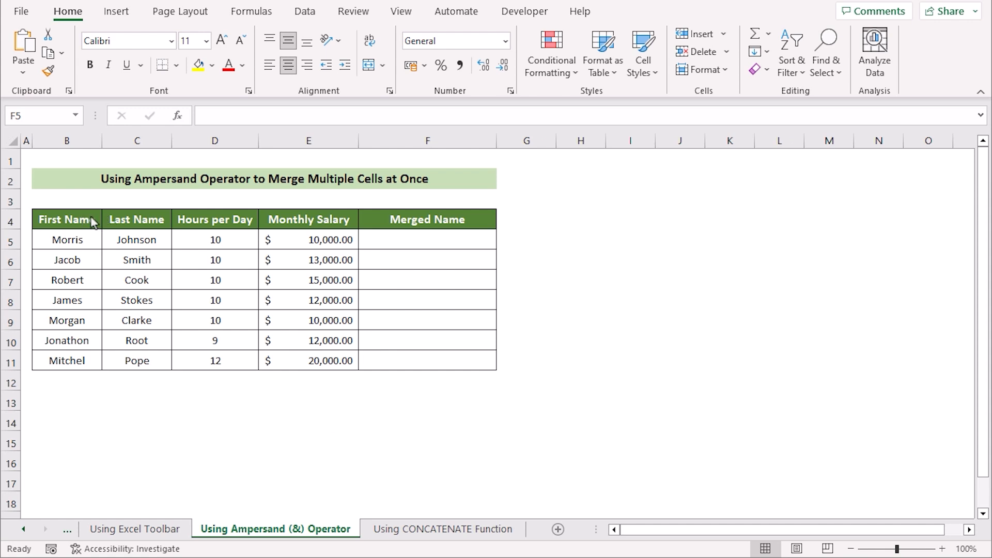
- Review the First Name, Last Name, Monthly Salary and Merged Name columns, ending on the empty first Merged Name cell F5
click(67, 219)
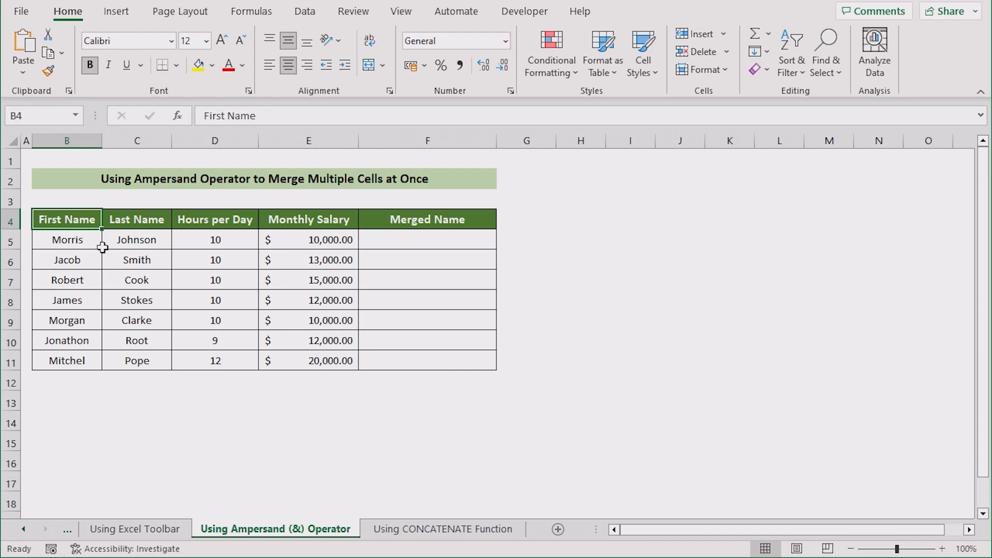
click(136, 219)
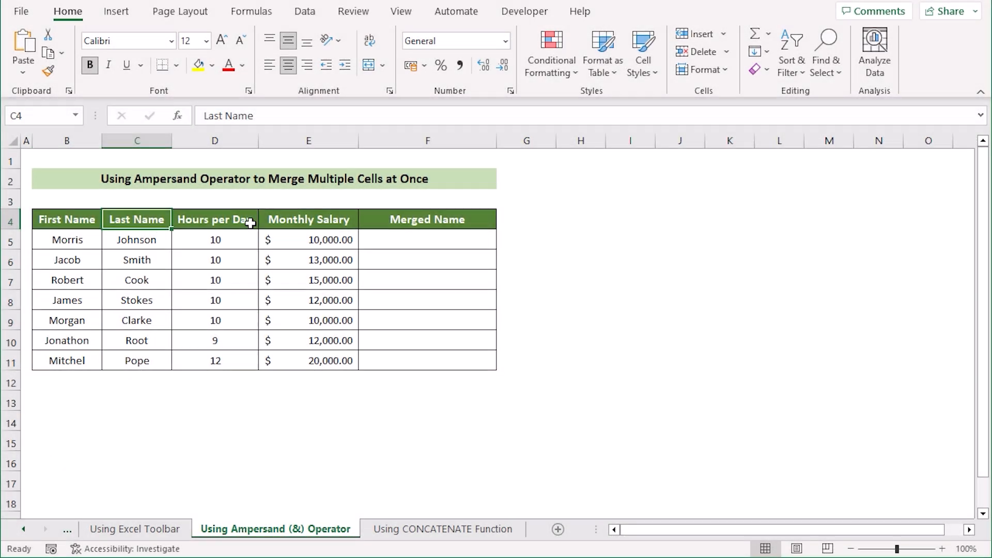
click(308, 219)
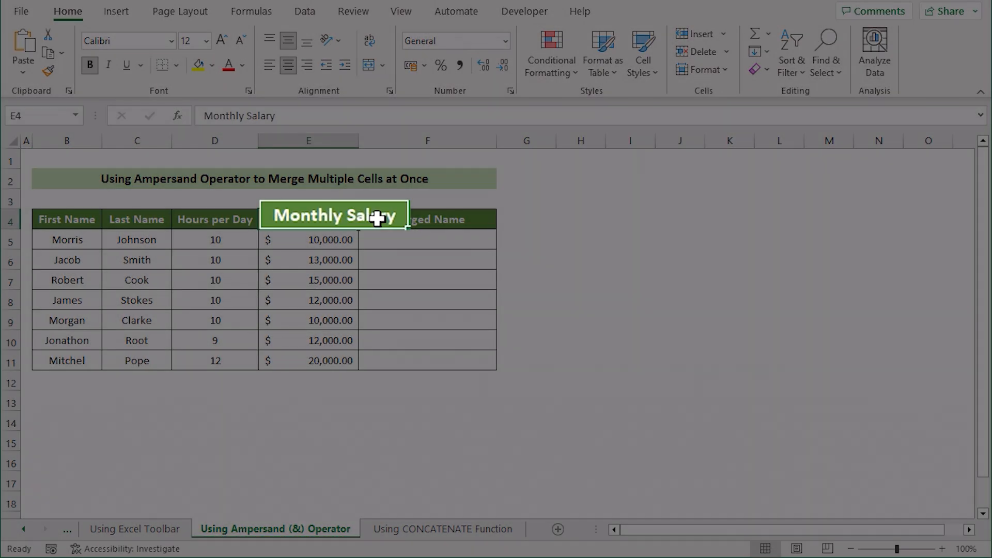
click(427, 219)
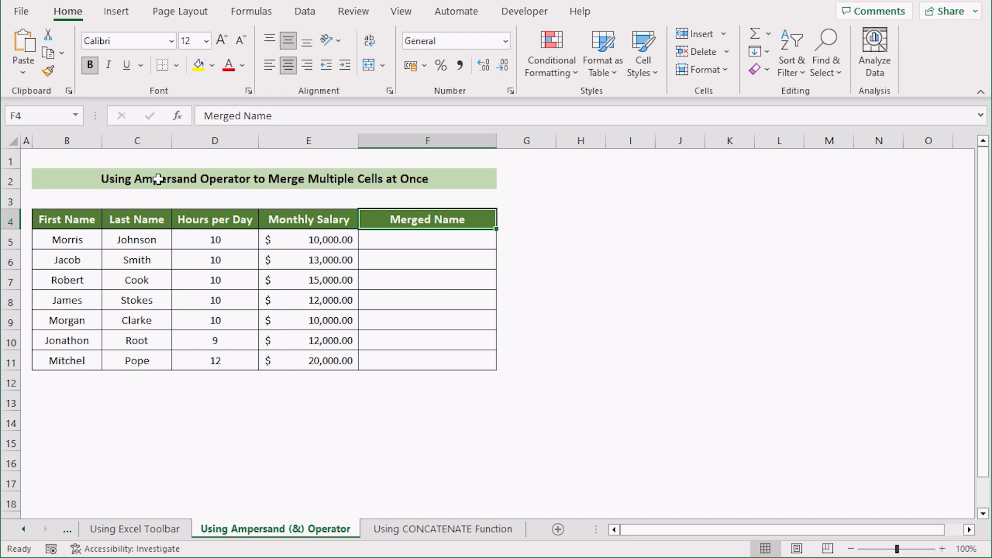
click(137, 139)
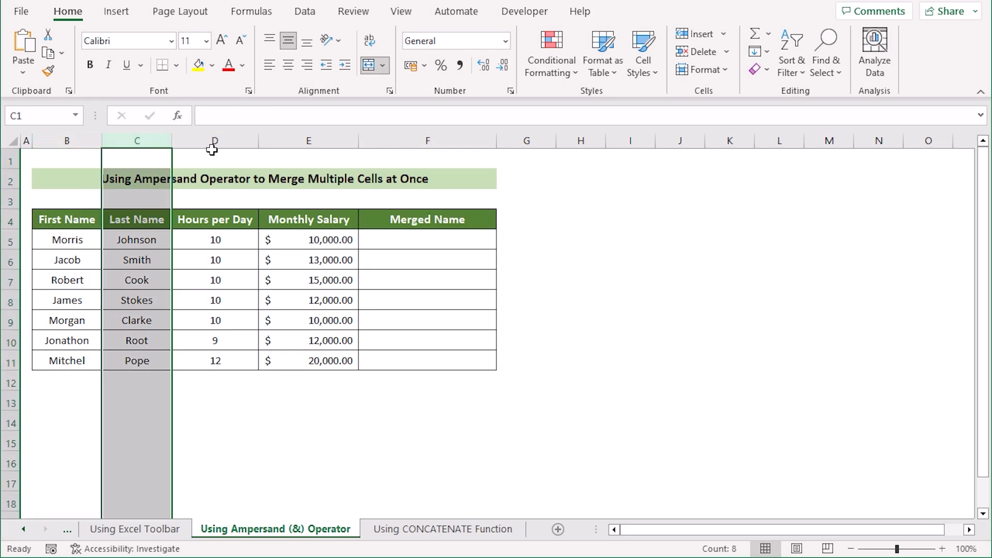
click(428, 139)
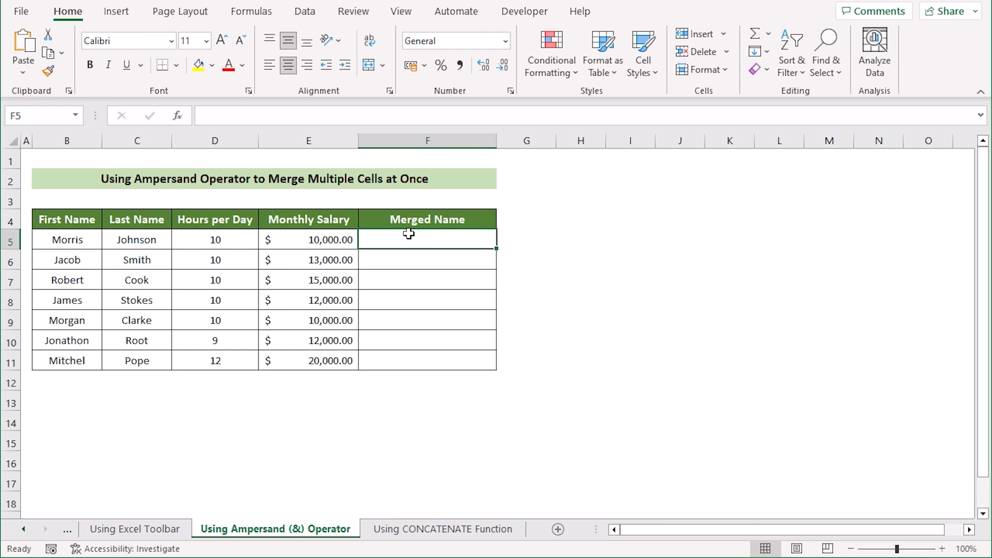
mouse_move(176, 231)
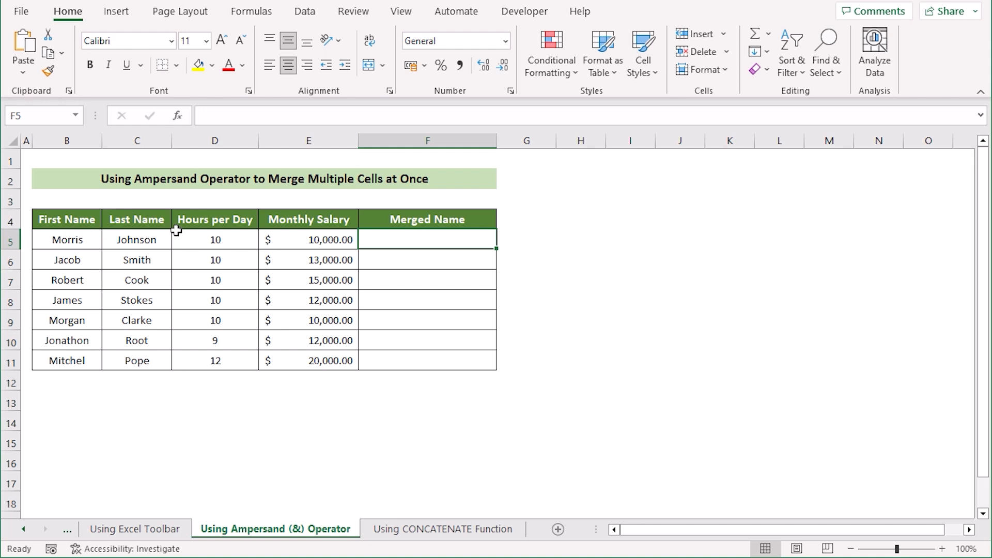
mouse_move(396, 241)
text(=)
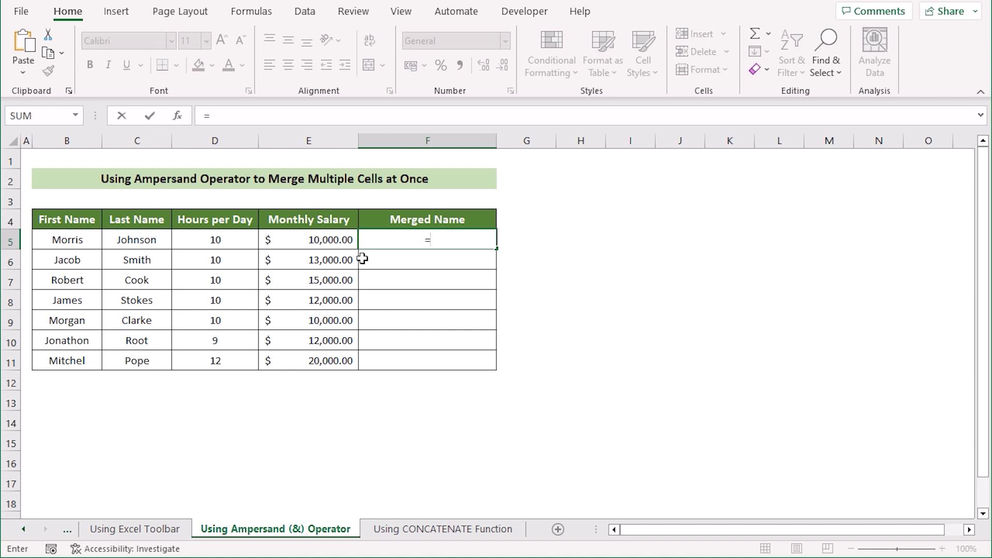
click(66, 239)
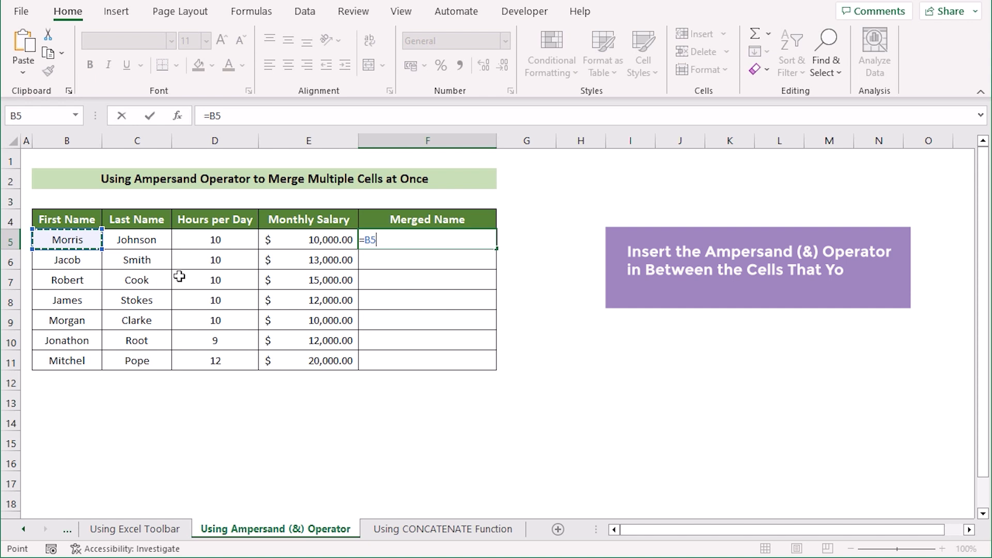
text(&)
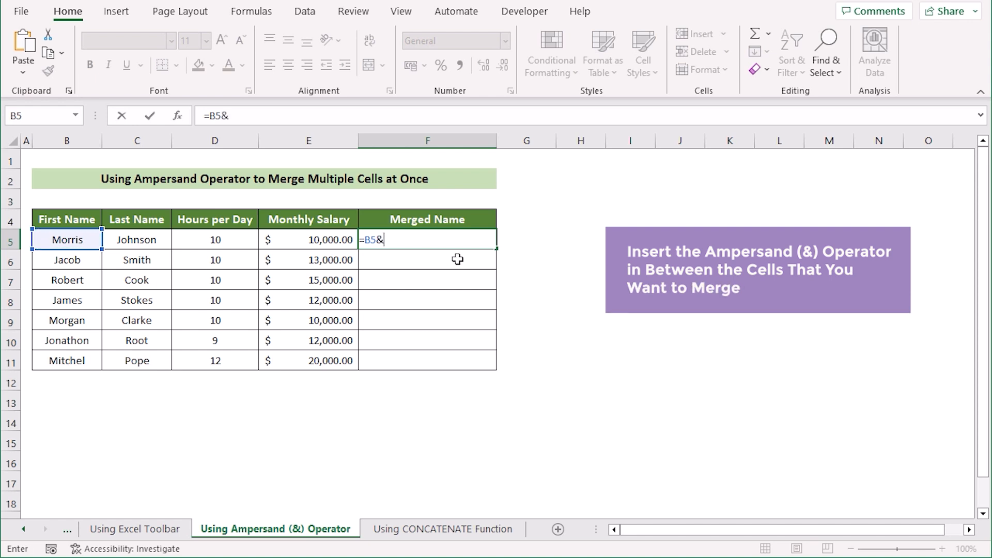
click(137, 239)
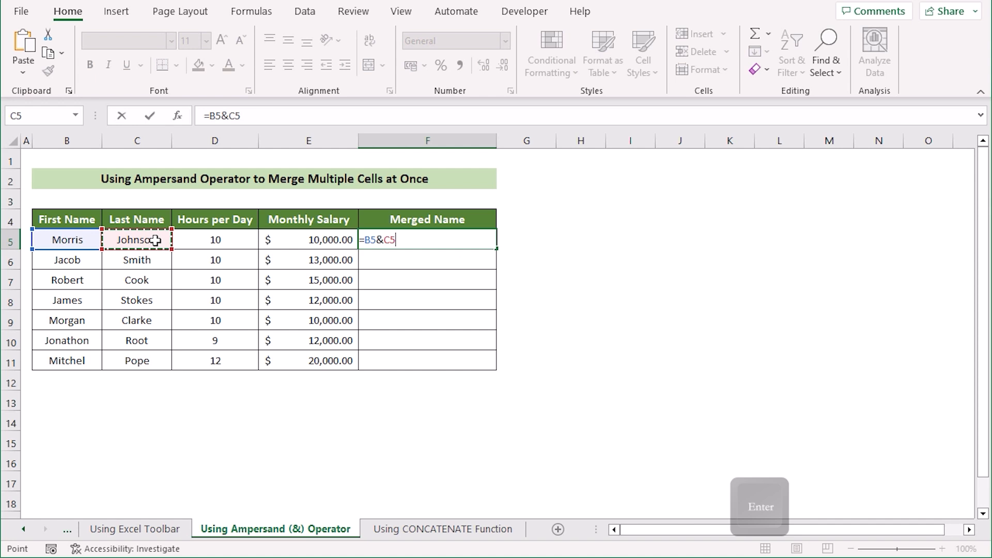
key(enter)
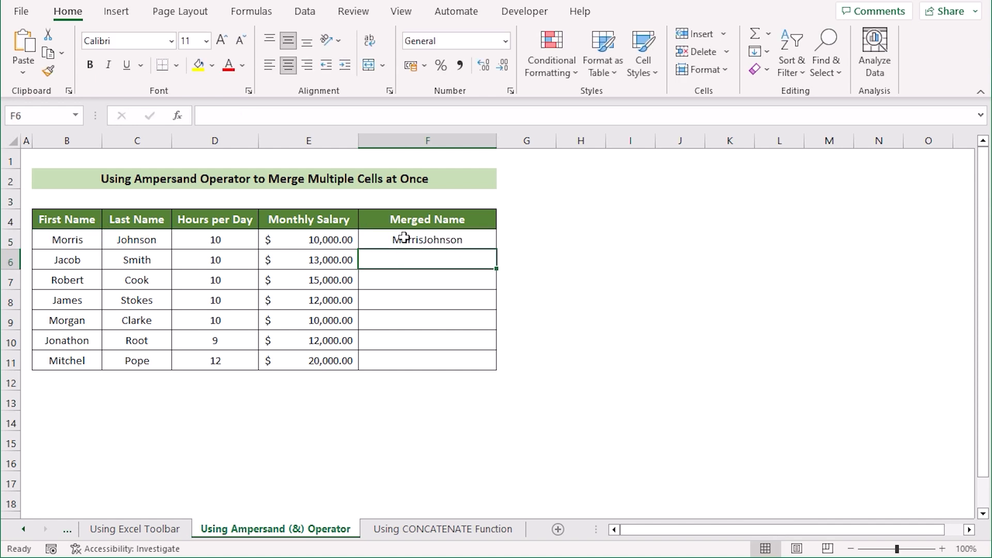
click(427, 239)
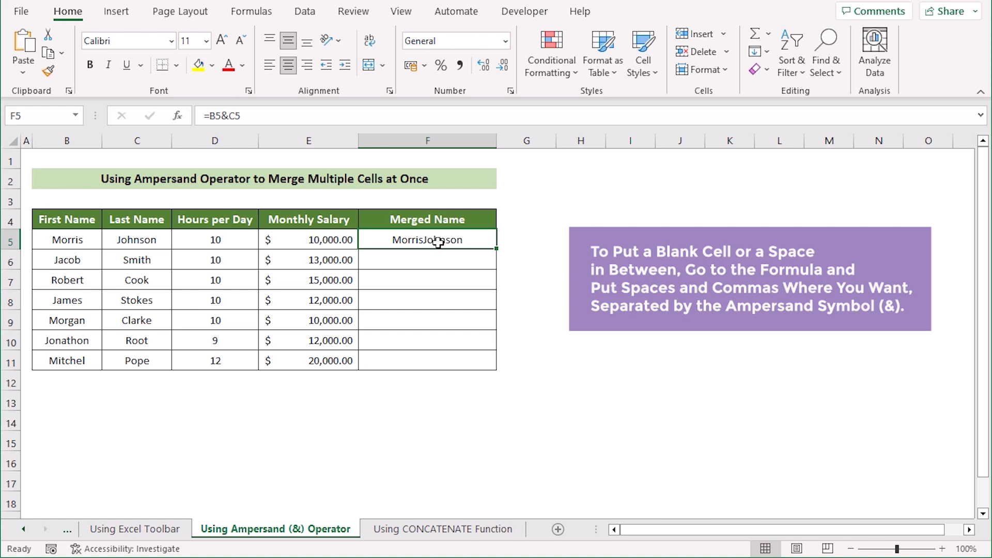
double_click(426, 239)
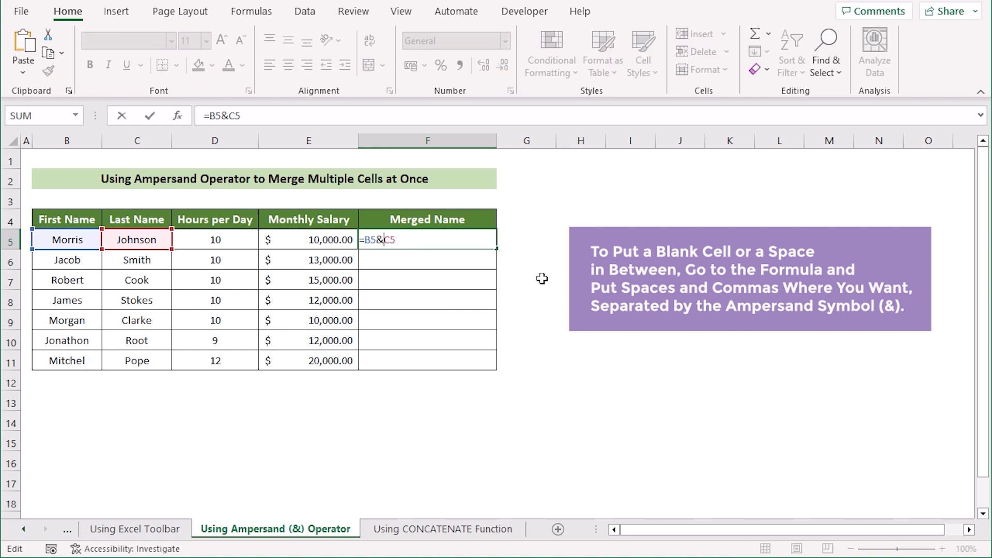
mouse_move(480, 281)
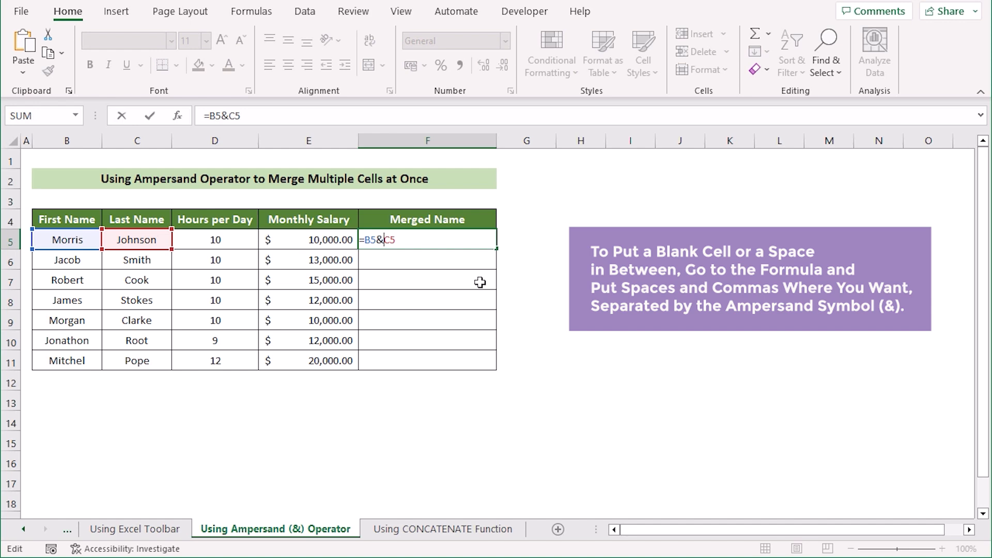
text(")
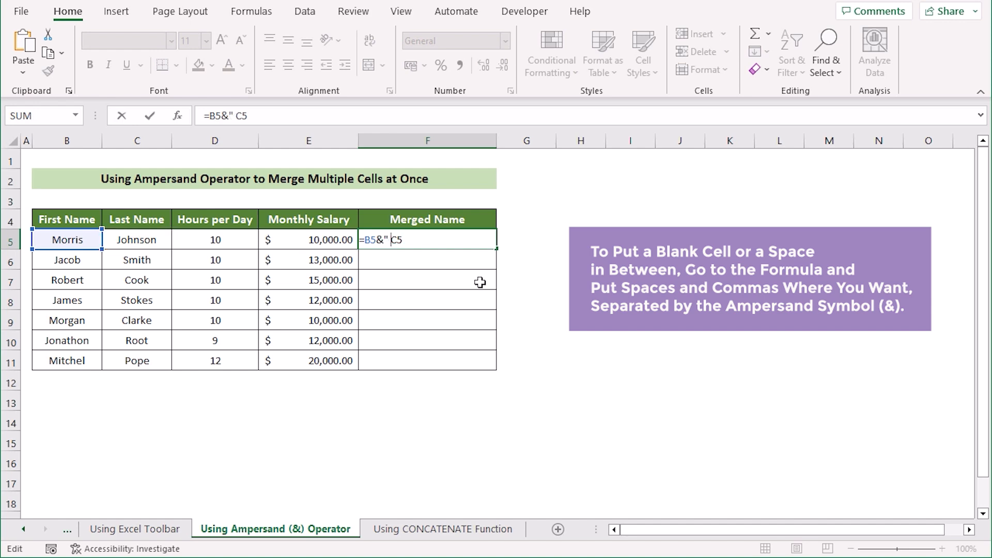
text(" "&)
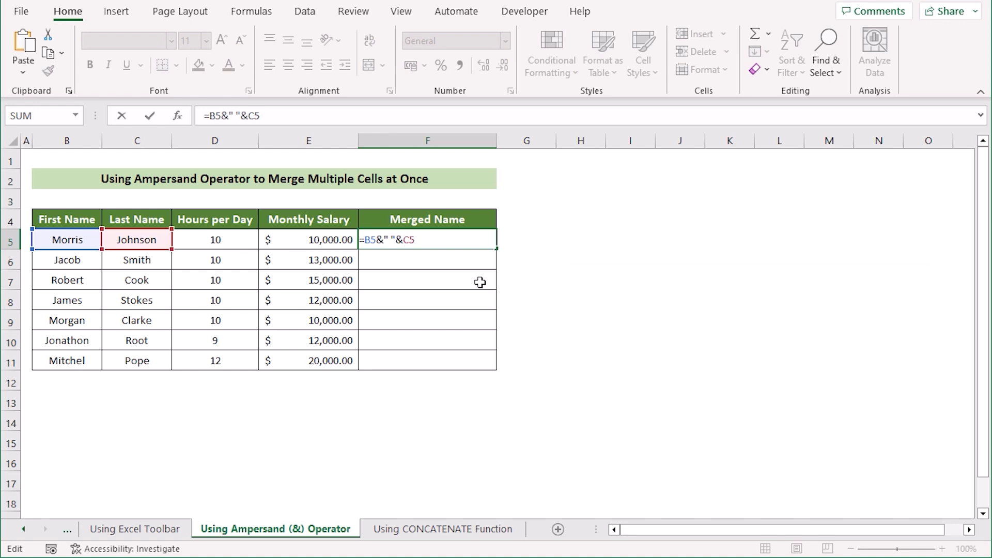
key(Enter)
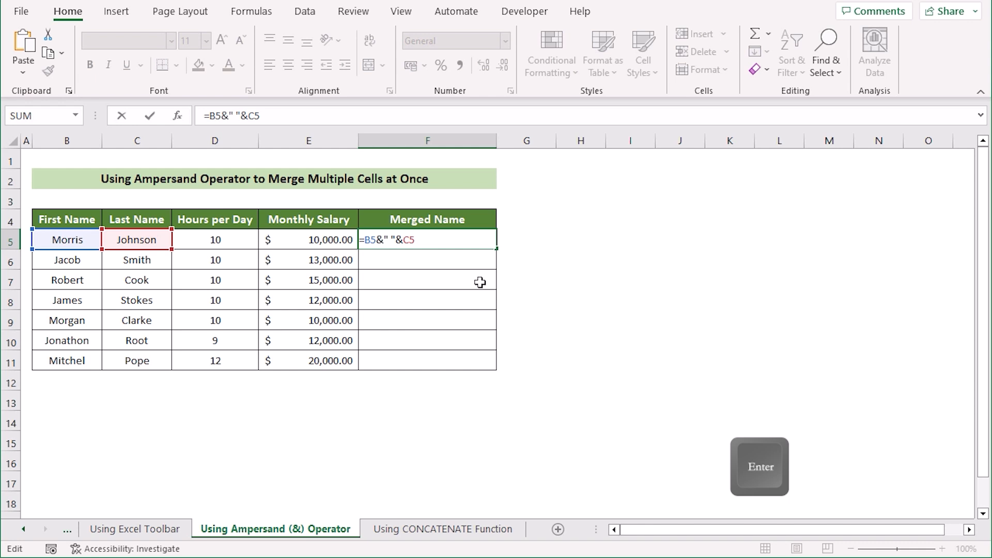
key(Enter)
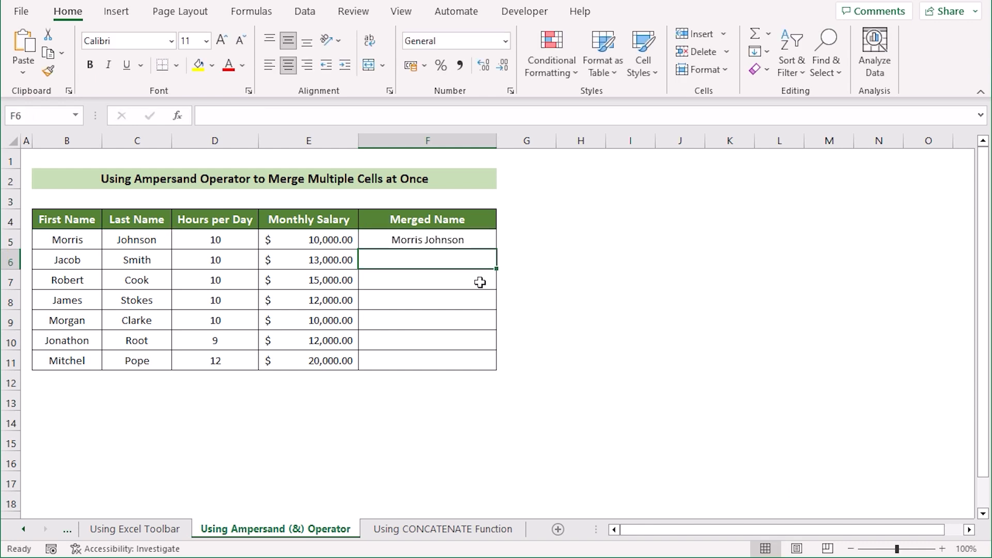
mouse_move(432, 225)
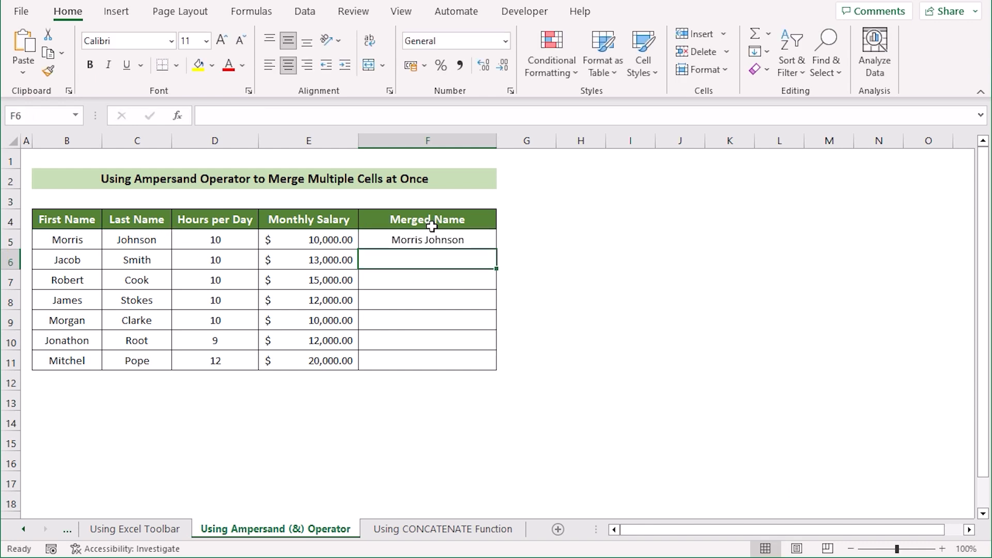
- Fill the spaced name formula down F5:F11, then move to the Using CONCATENATE Function sheet
click(427, 239)
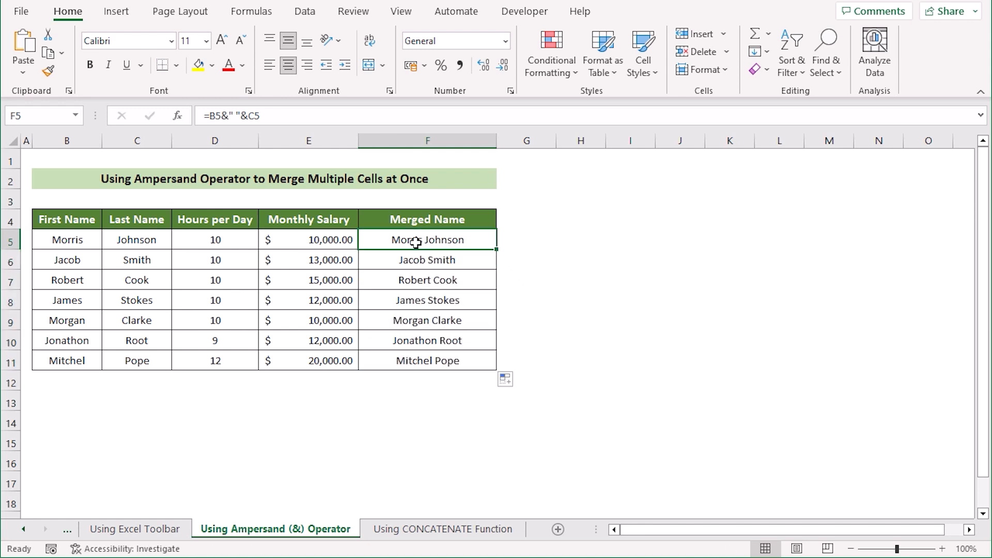
mouse_move(360, 417)
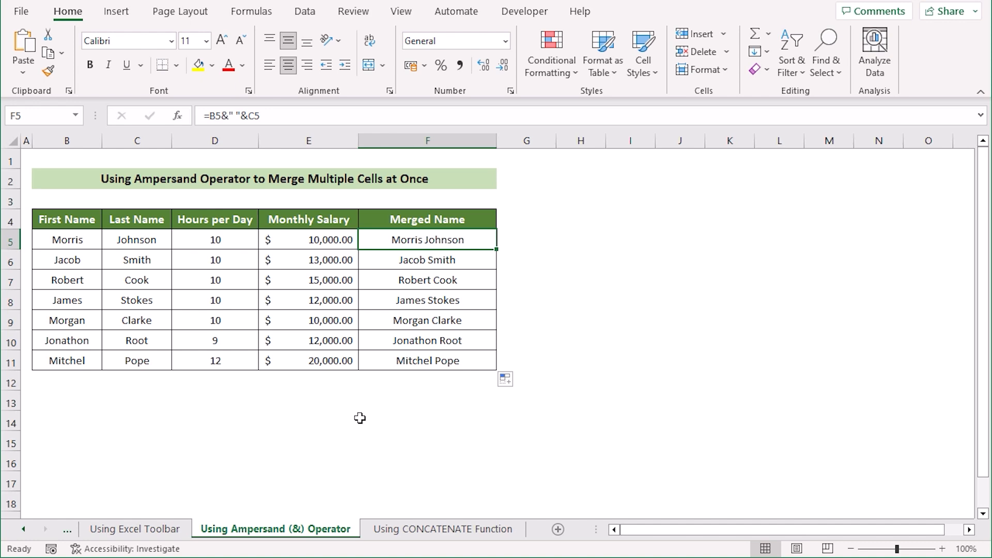
mouse_move(468, 461)
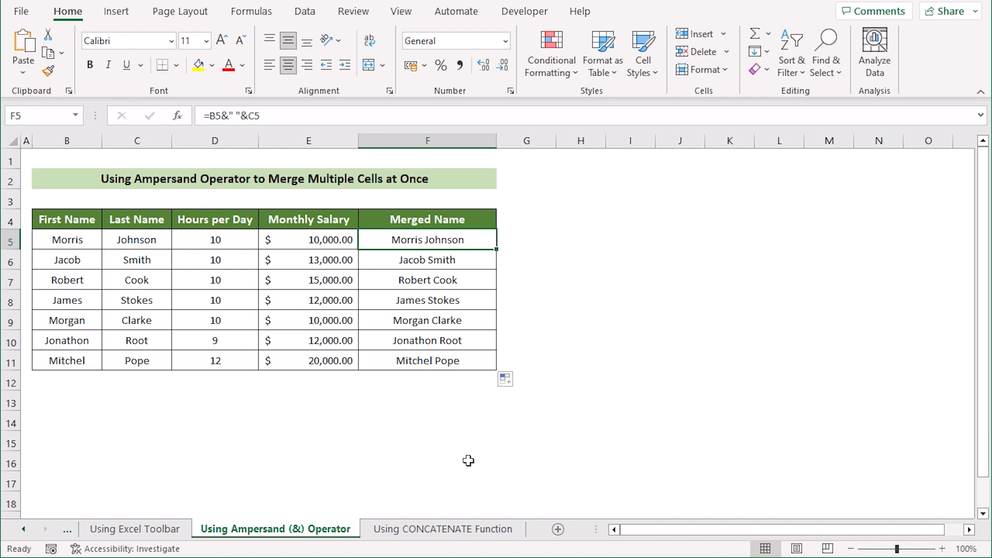
click(442, 529)
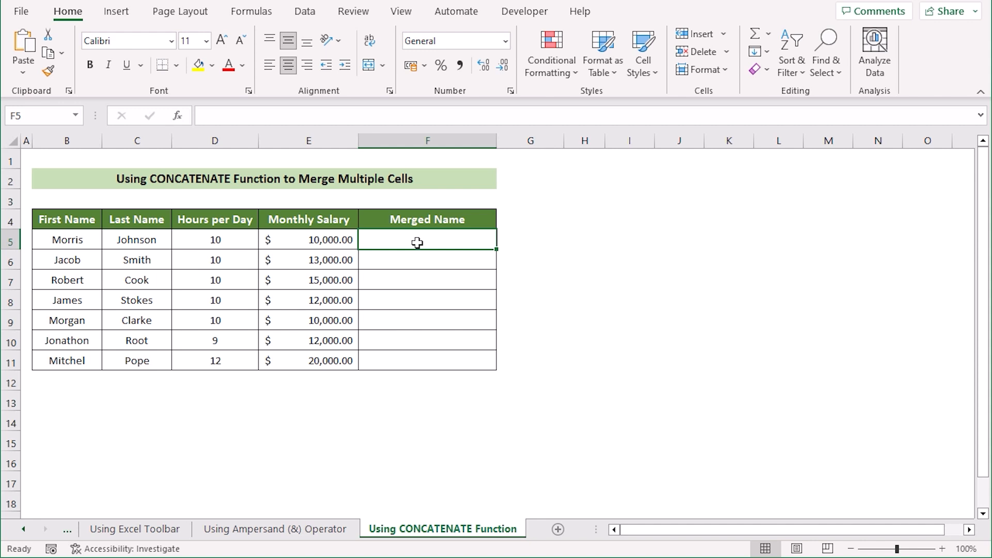
mouse_move(411, 241)
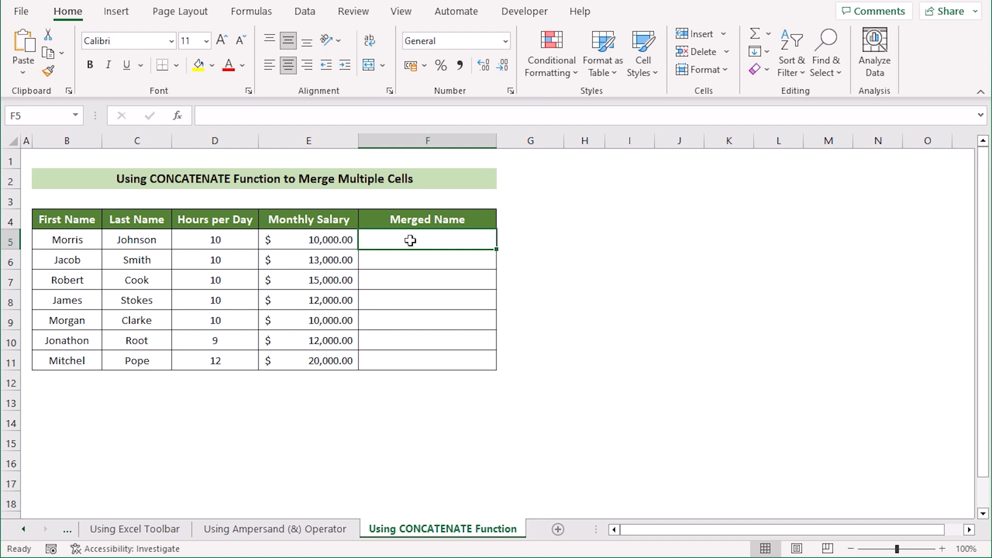
double_click(427, 238)
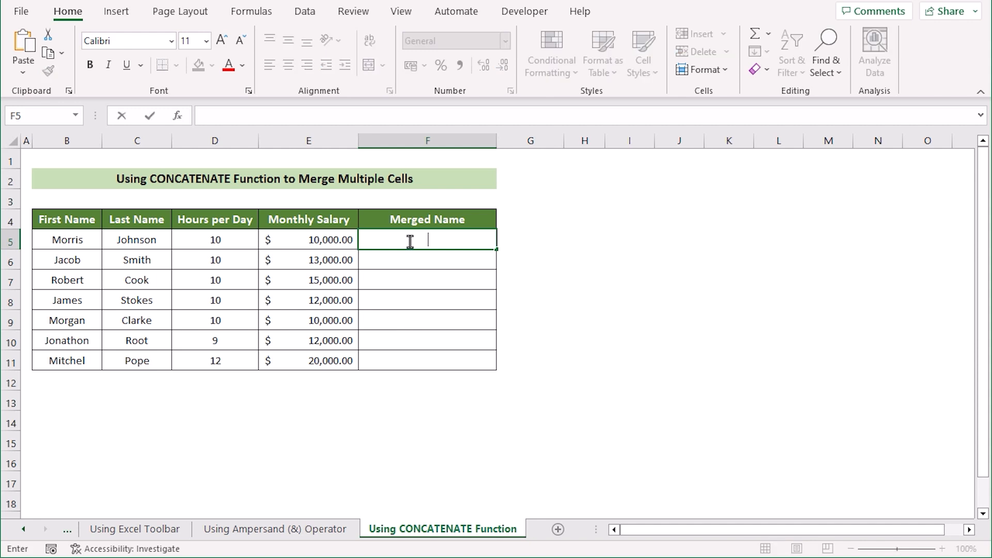
text(=)
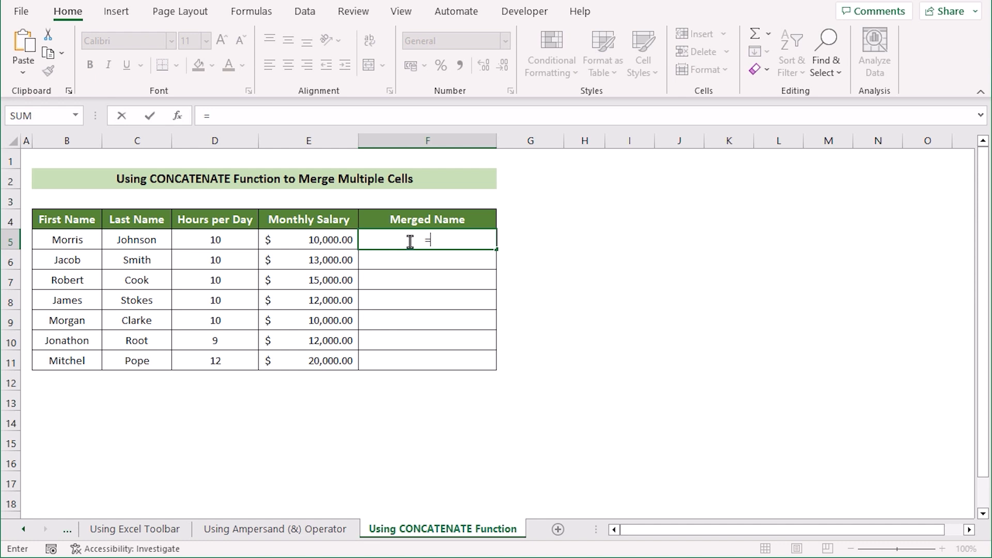
text(Concat)
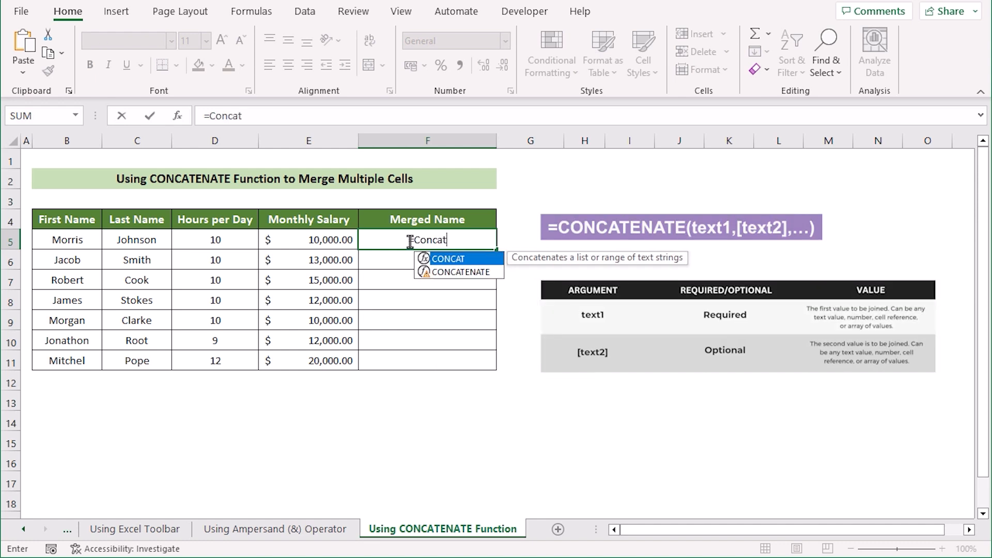
double_click(467, 271)
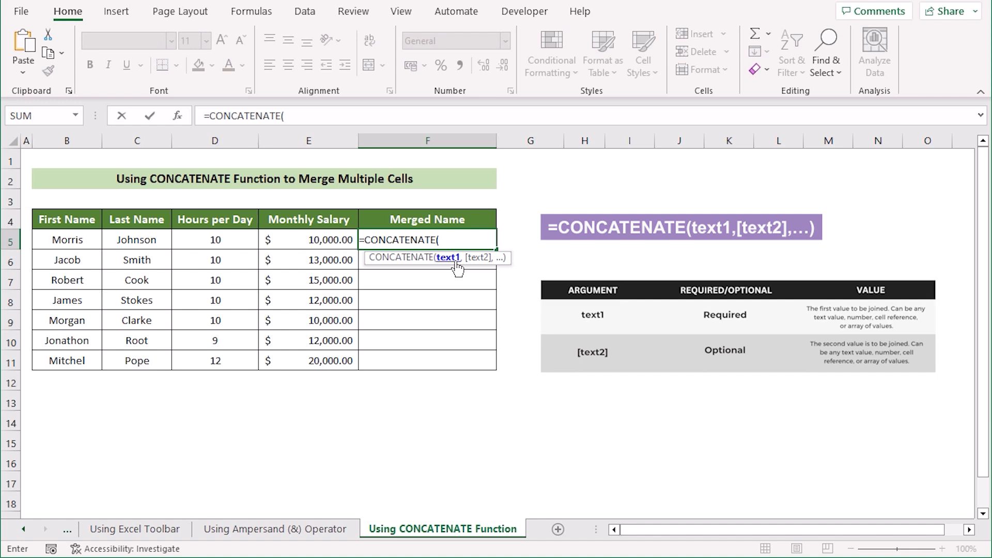
click(66, 238)
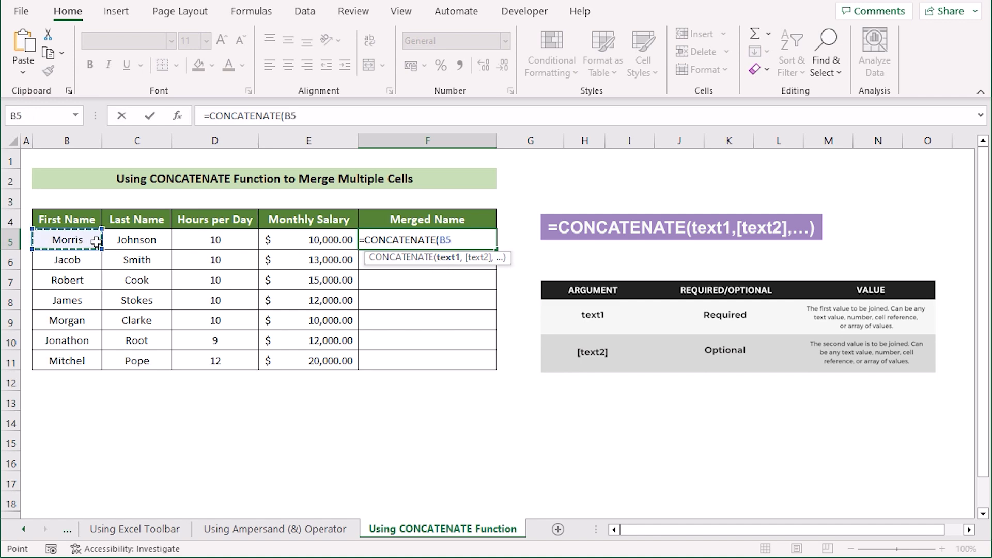
text(,)
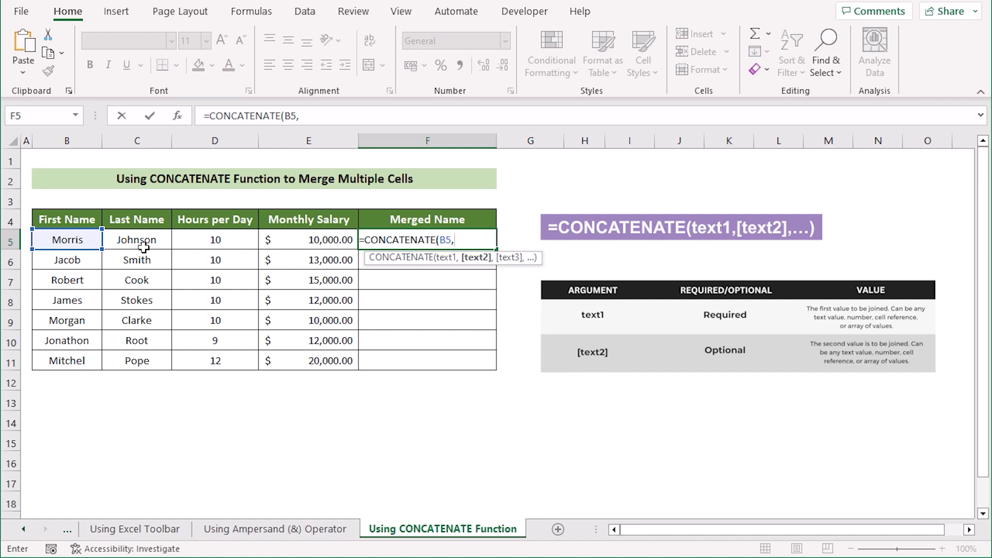
click(136, 239)
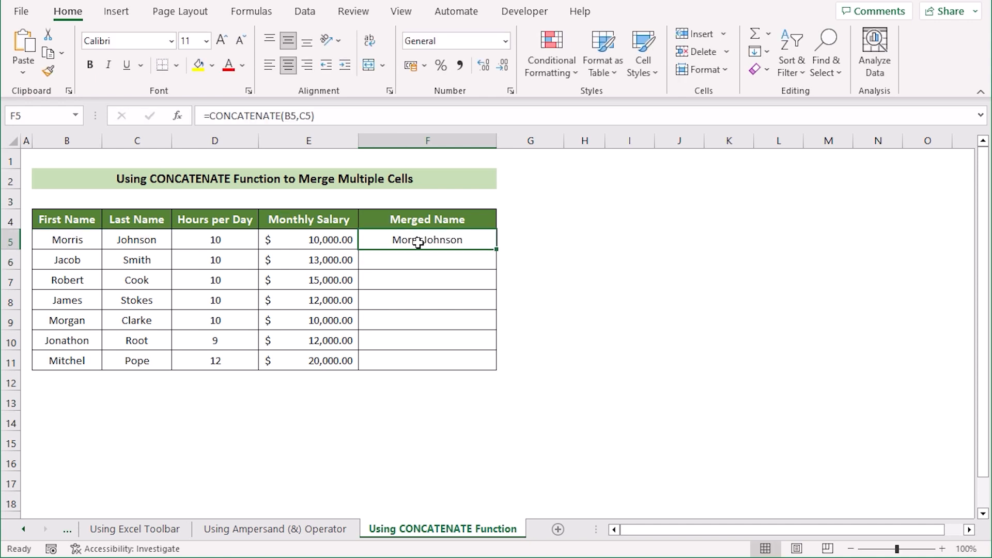
double_click(427, 239)
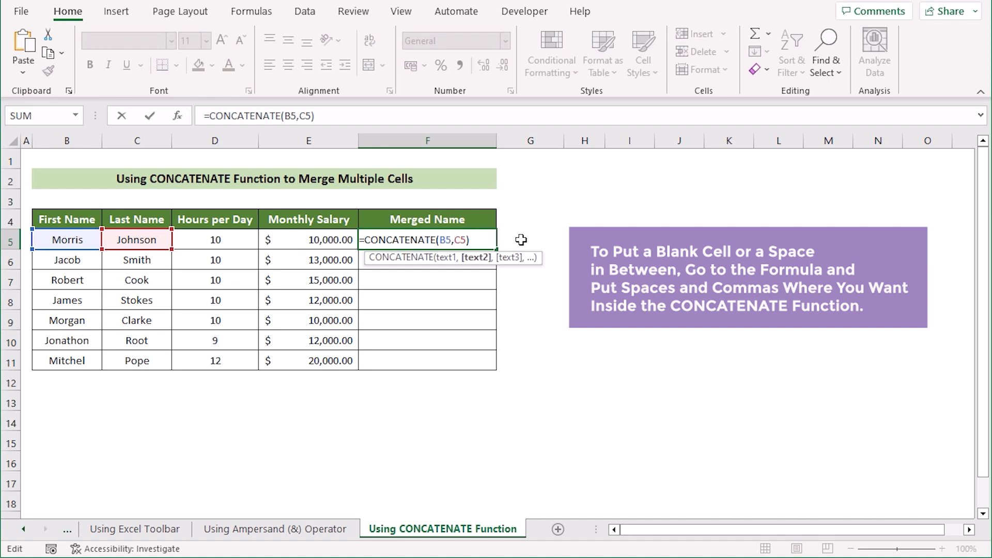
mouse_move(469, 242)
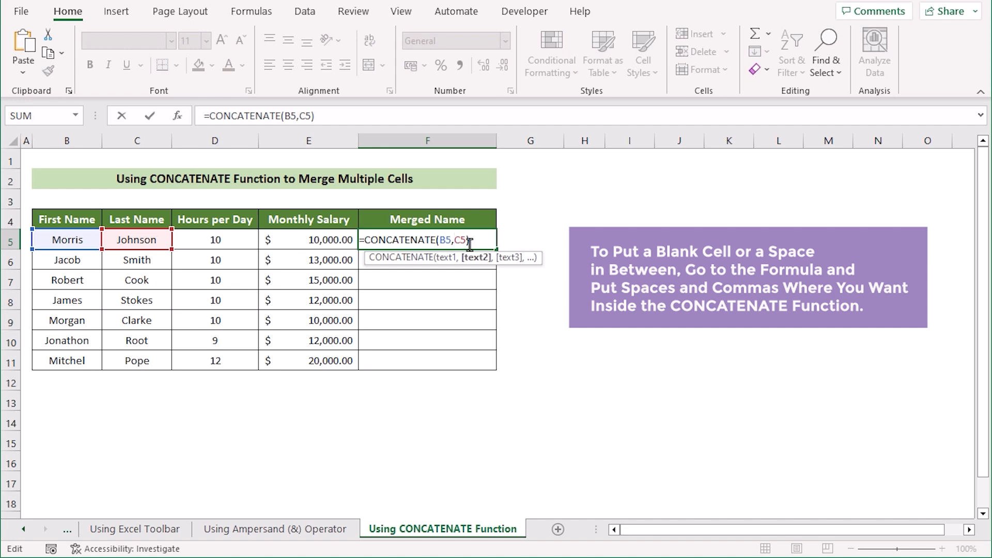
text(")
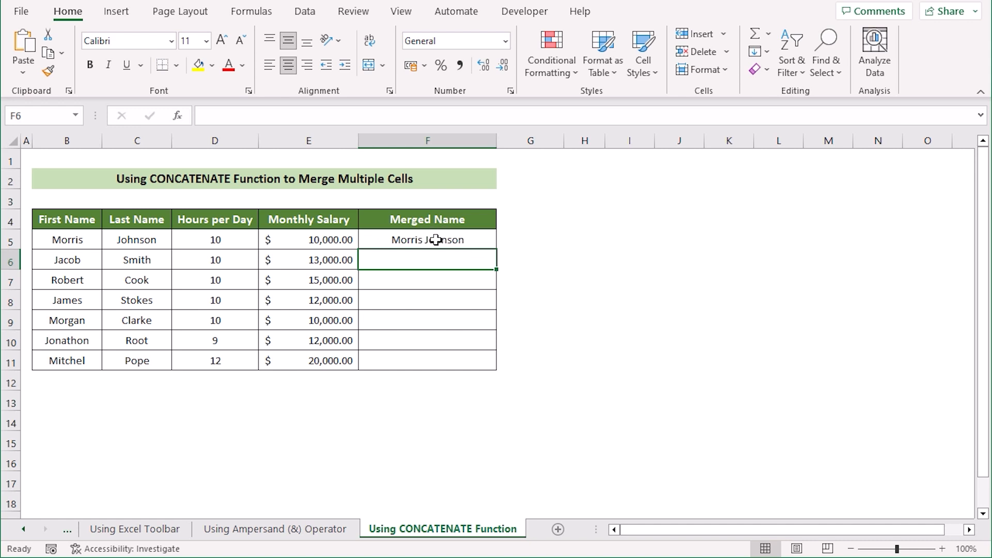
- Fill the spaced CONCATENATE formula down F5:F11 so all seven rows show full names, then deselect
click(427, 238)
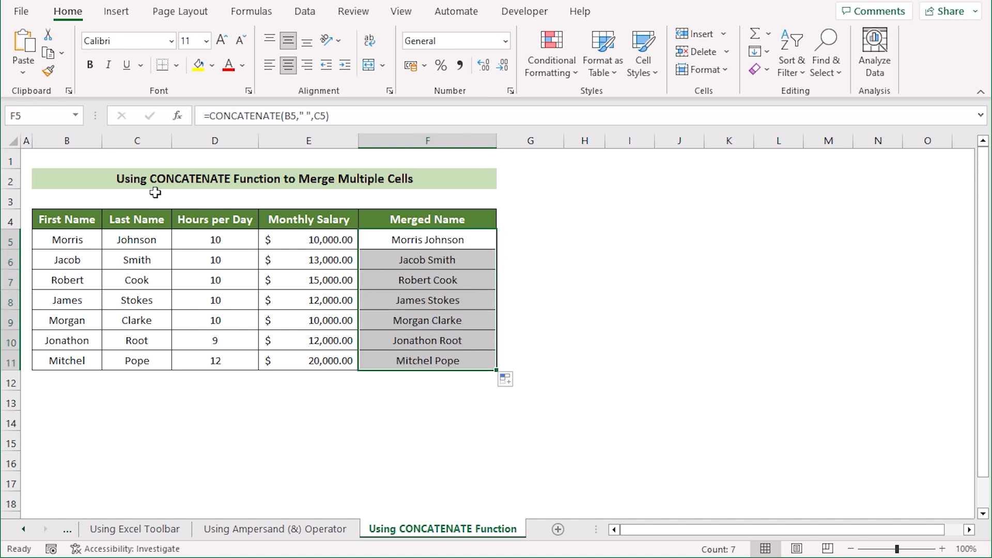
mouse_move(368, 211)
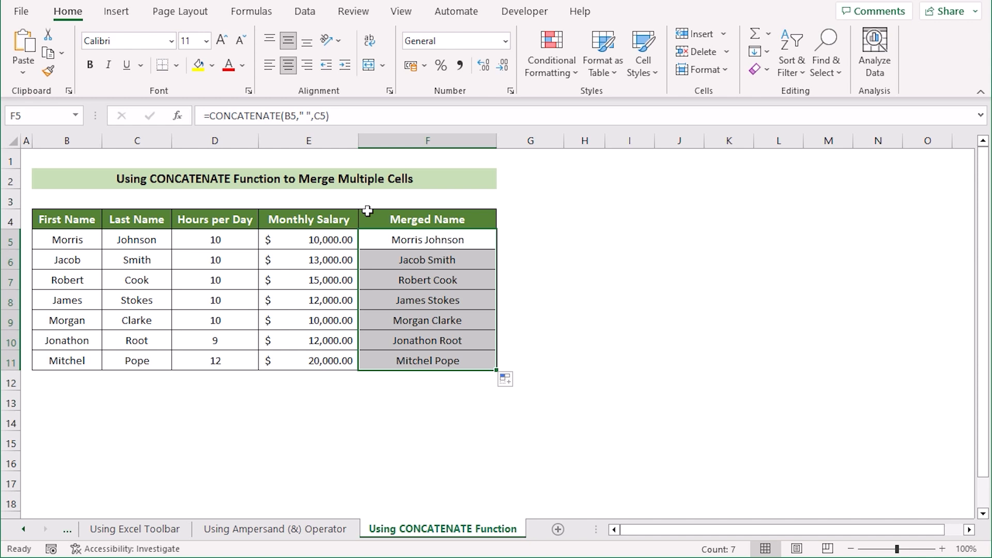
click(546, 357)
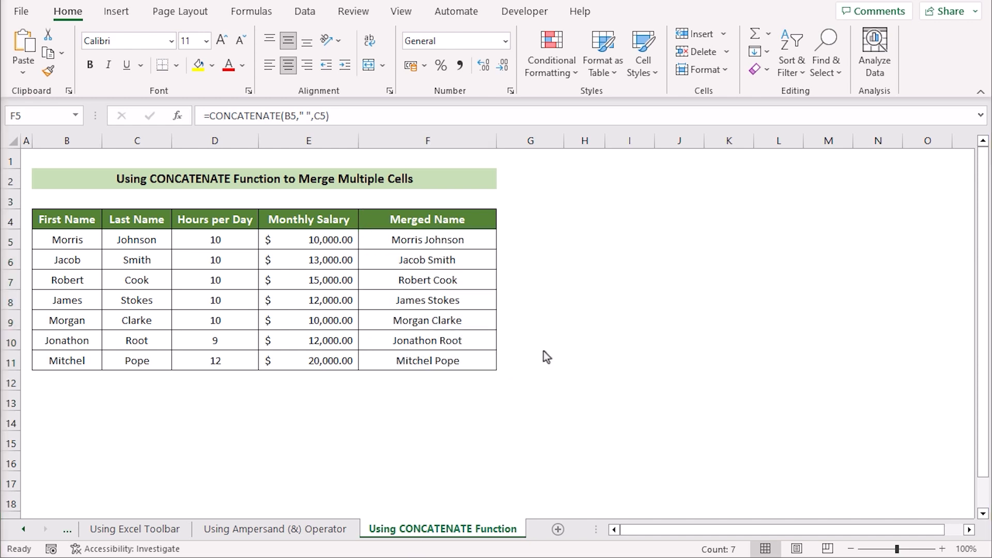